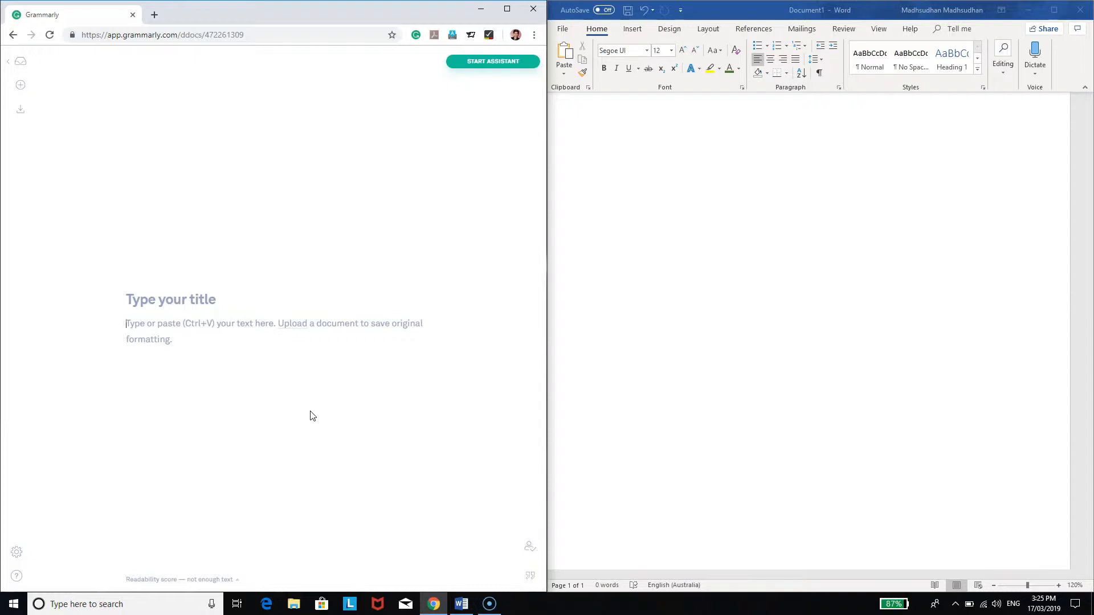
- Paste the Youtuber passage into Grammarly and set goals to Describe, General, Informal, Mild
click(492, 61)
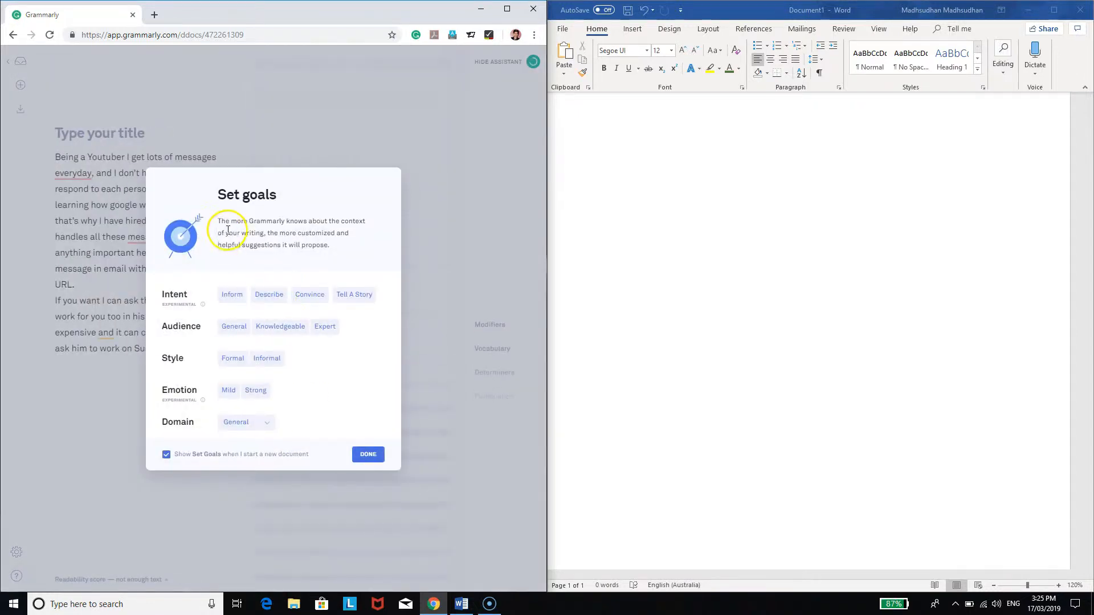
click(234, 327)
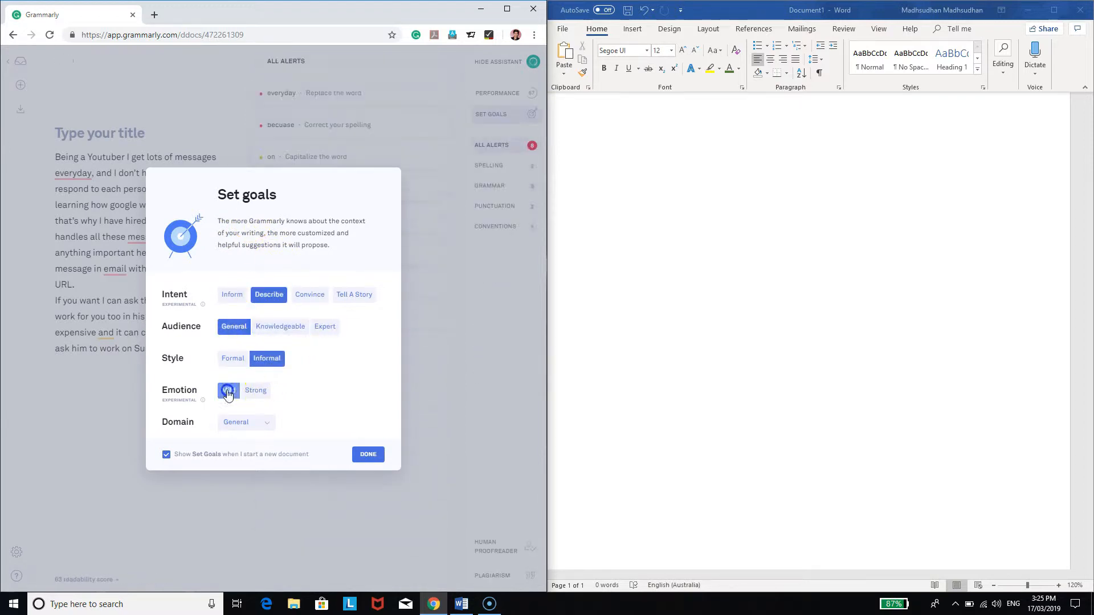
click(368, 454)
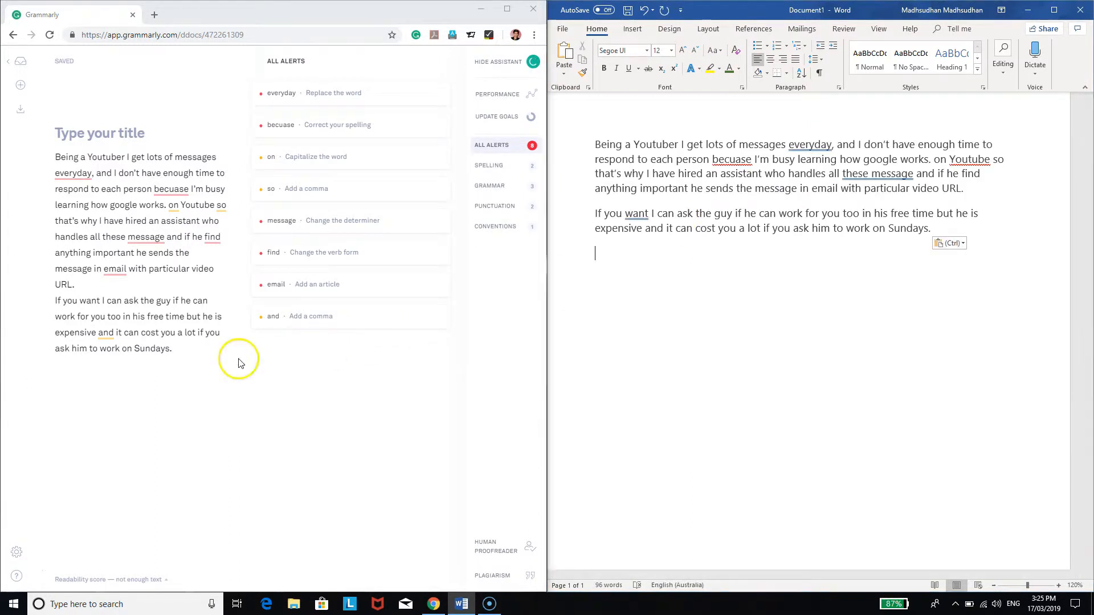
- Type 'Total mistakes' and 'remaining errors' lines, copy them to Word, and enter 8
text(TR)
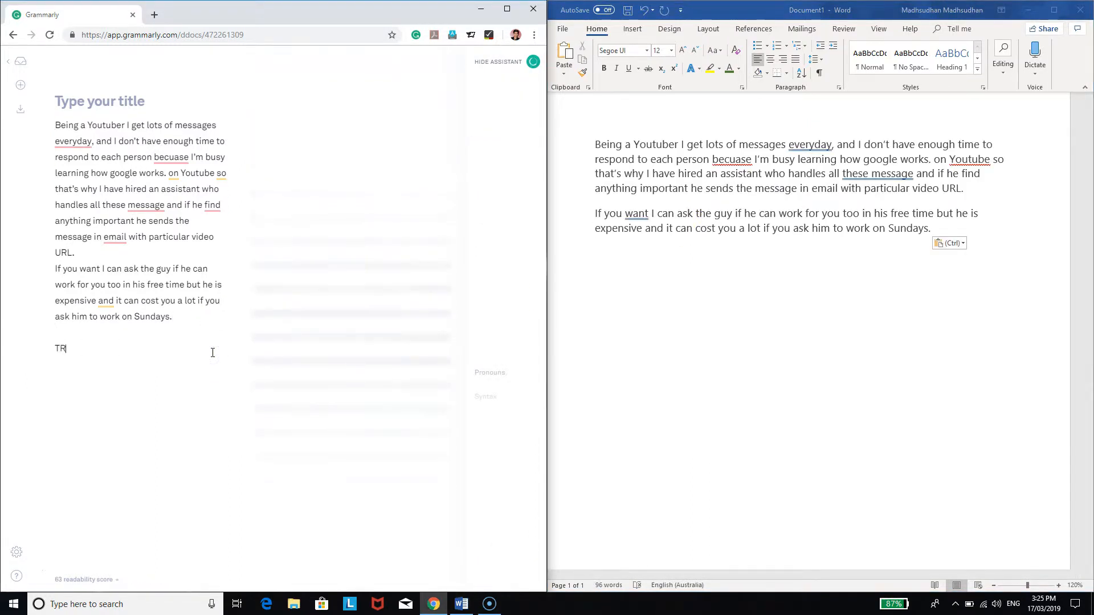
text(otal)
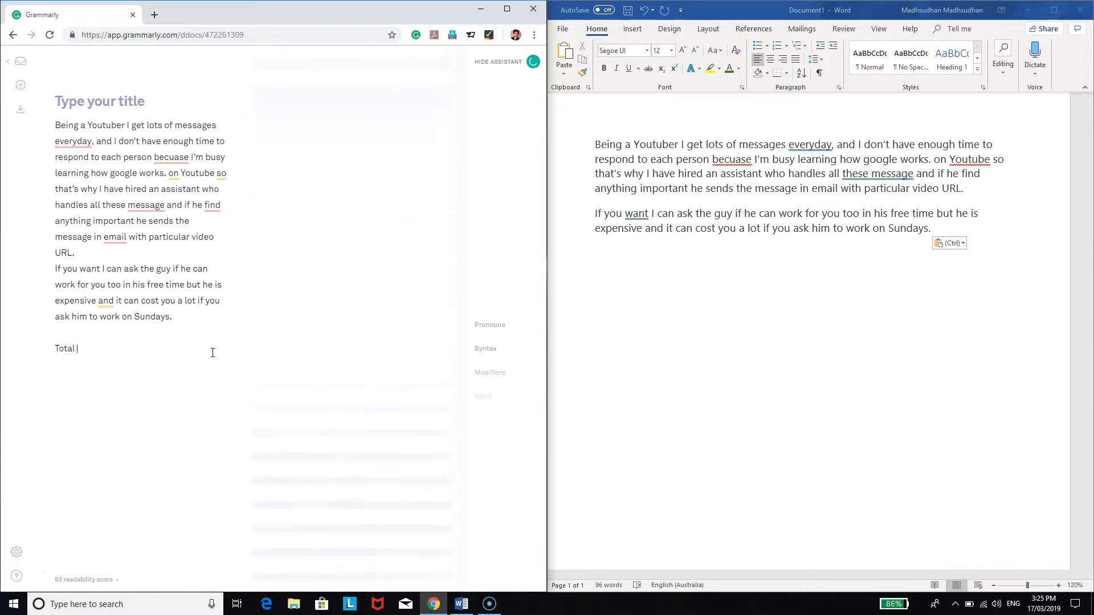
text(mistakes:)
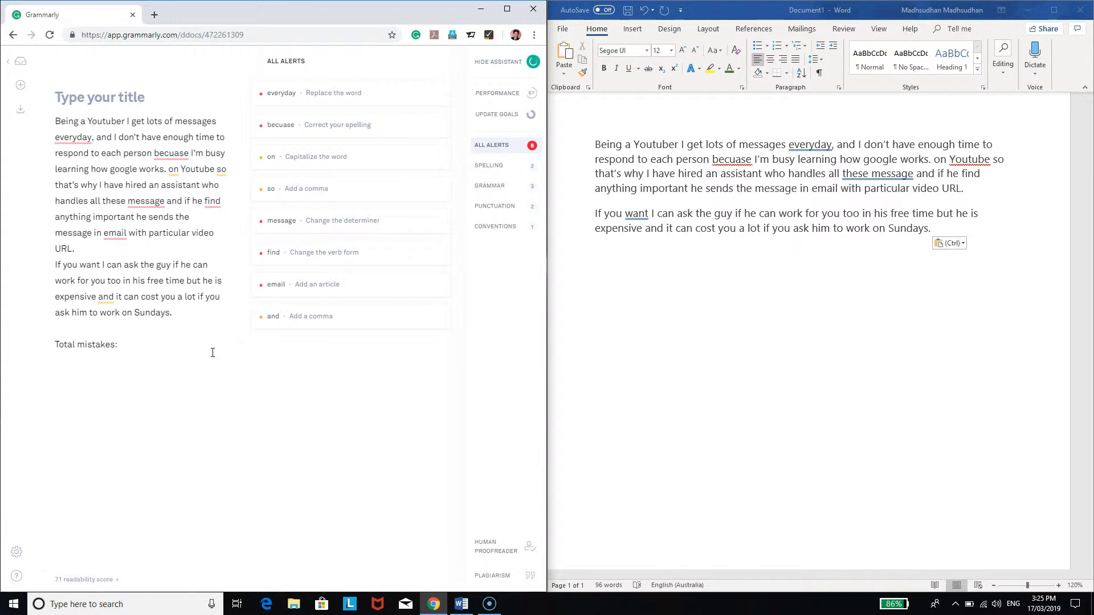
text(remaining errors:)
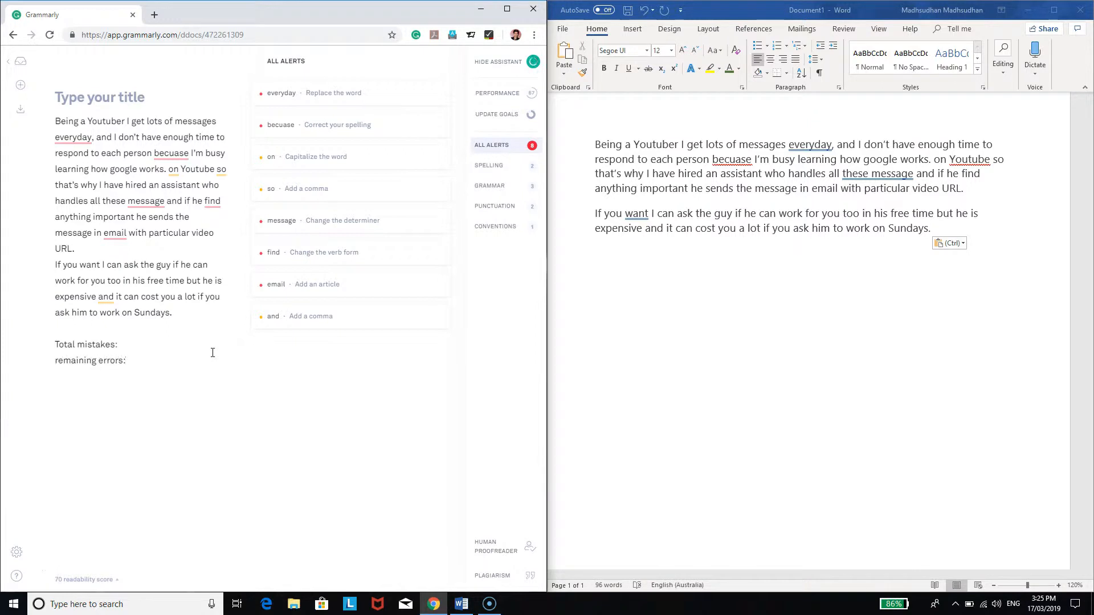
drag(55, 344, 127, 360)
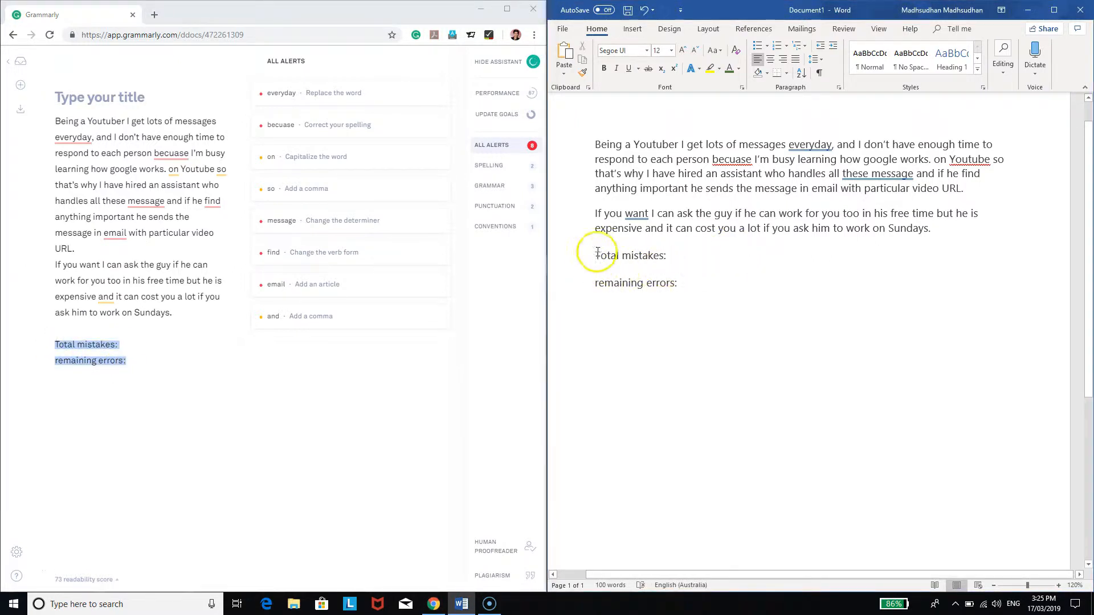
text(8)
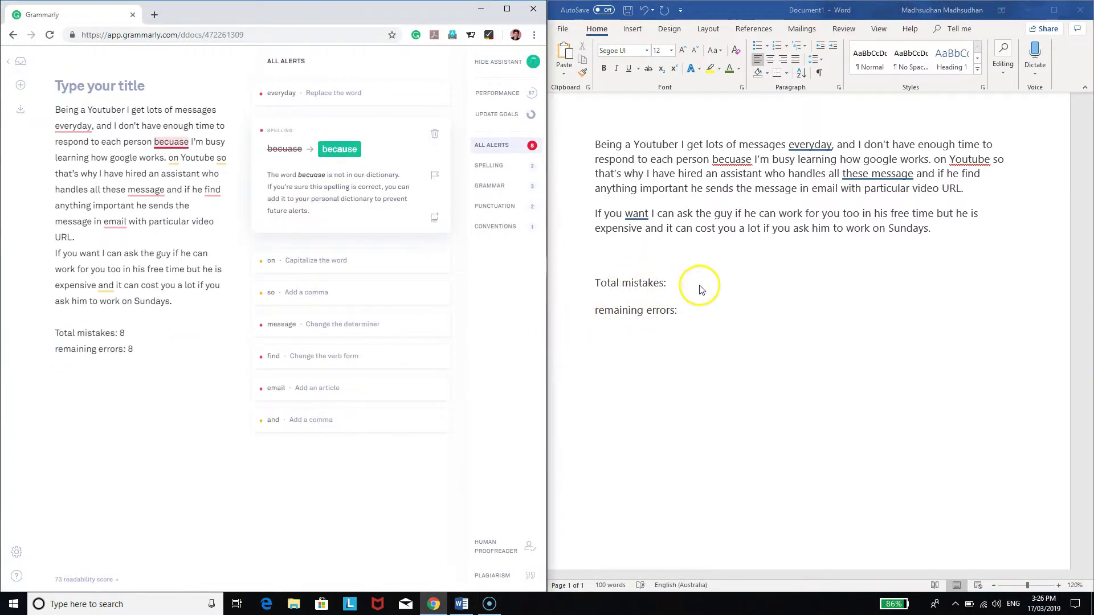
- Record 5 mistakes, change 'everyday' to 'every day' in both editors, and accept 'because'
text(5)
text( 5)
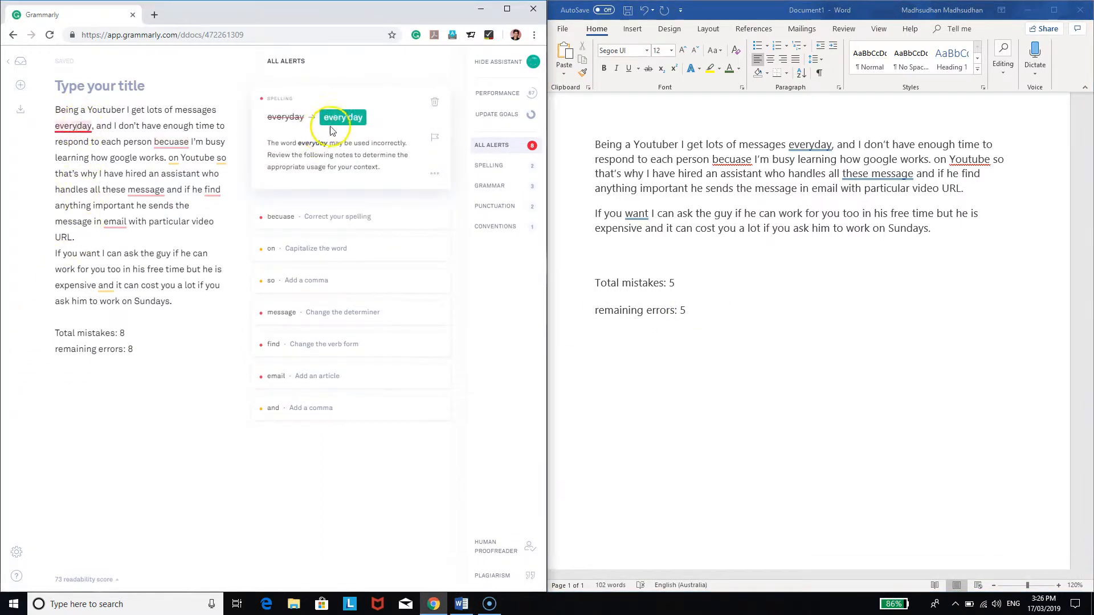
click(343, 117)
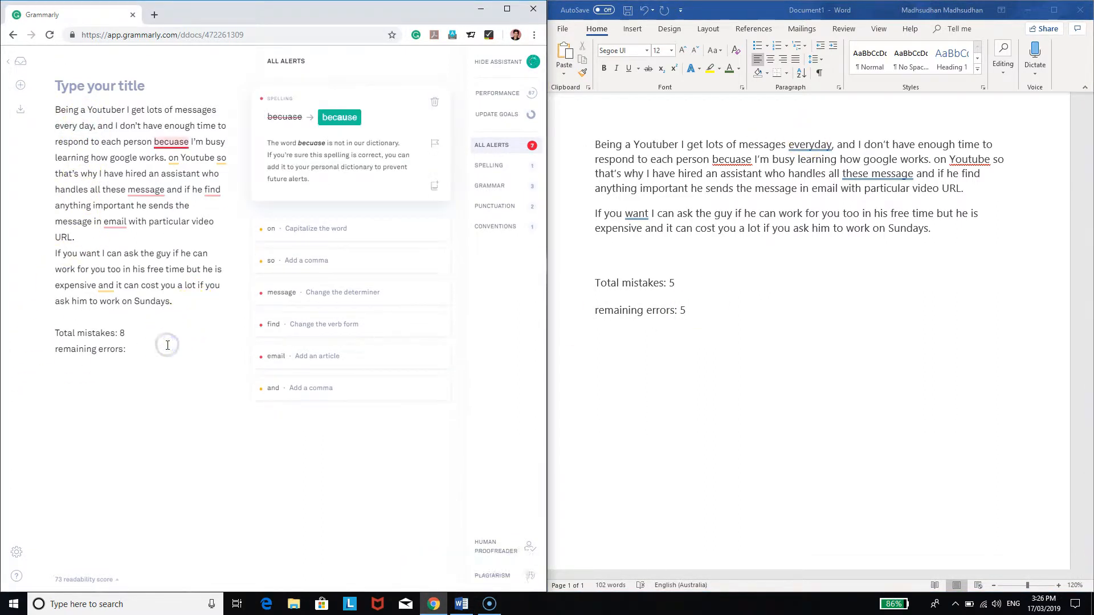
right_click(814, 144)
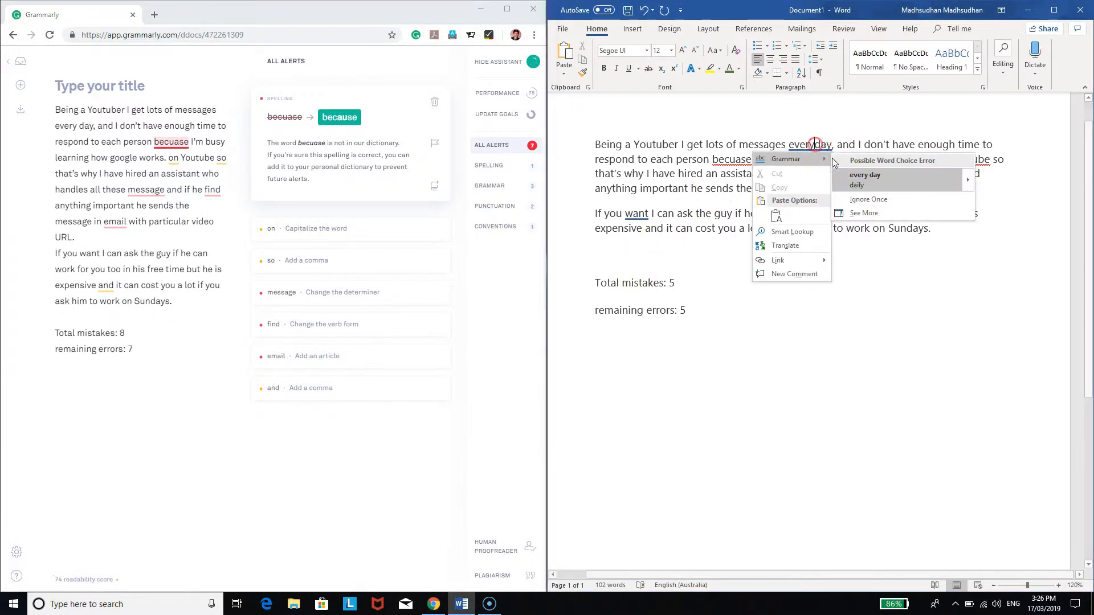
click(864, 175)
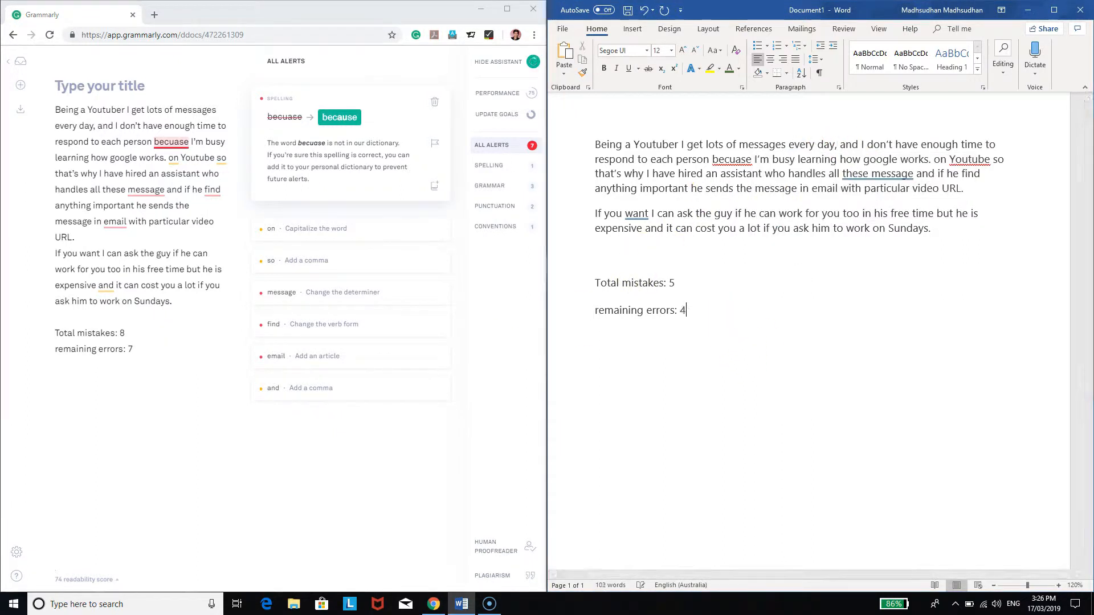
click(339, 117)
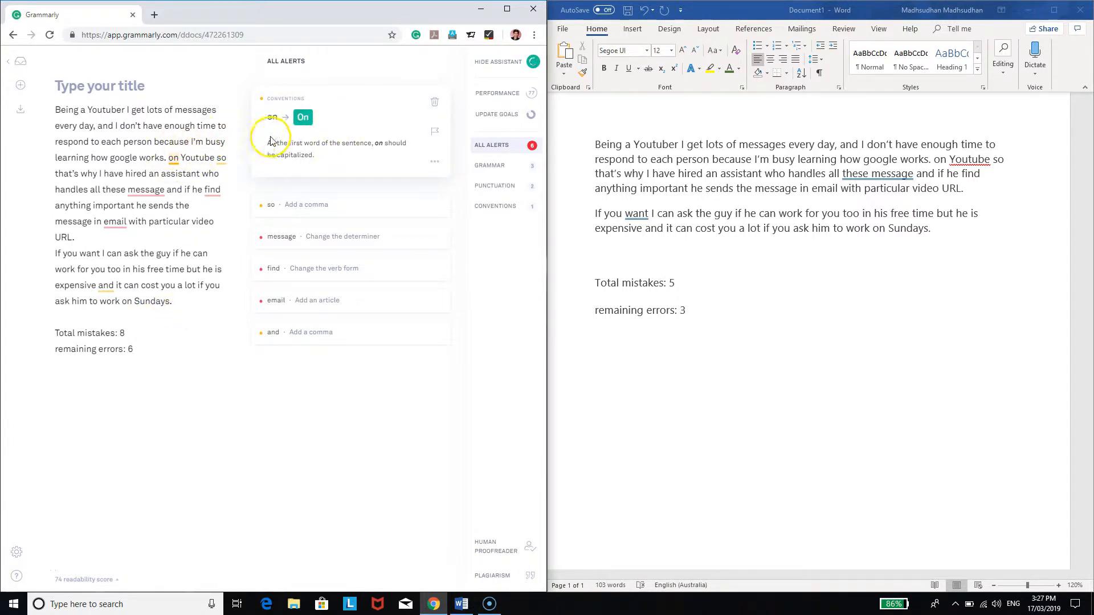
- Capitalize 'On' and accept the comma after 'Youtube' in Grammarly
click(303, 117)
text( + 1 = 9)
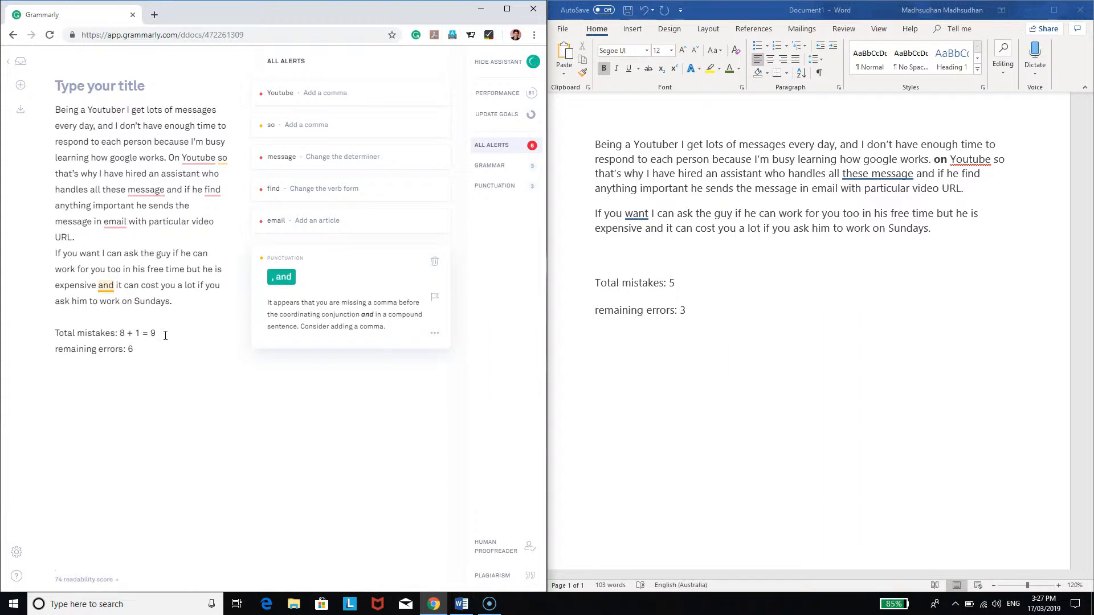
click(307, 92)
text(5)
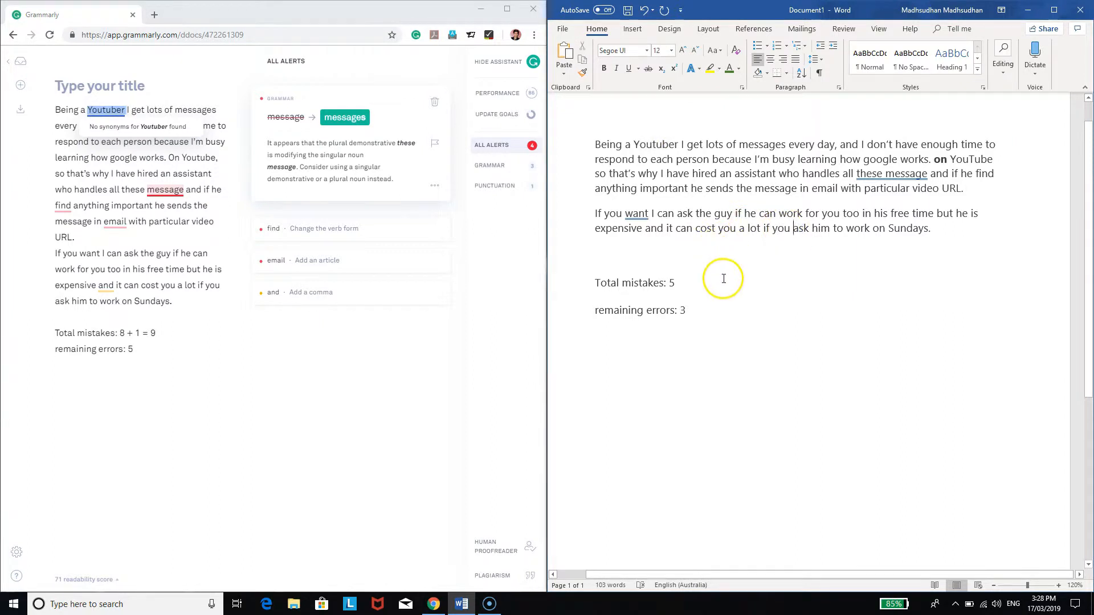
mouse_move(708, 319)
text(2)
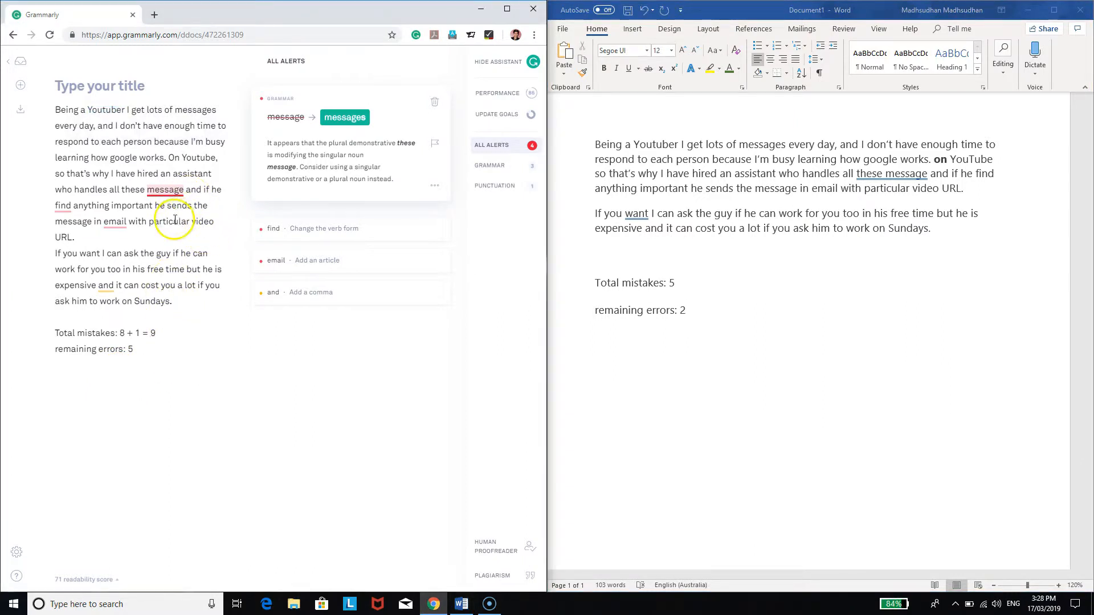
- Change 'these message' to 'these messages' in Grammarly and update Word's total to '+ 1 = 6'
click(345, 117)
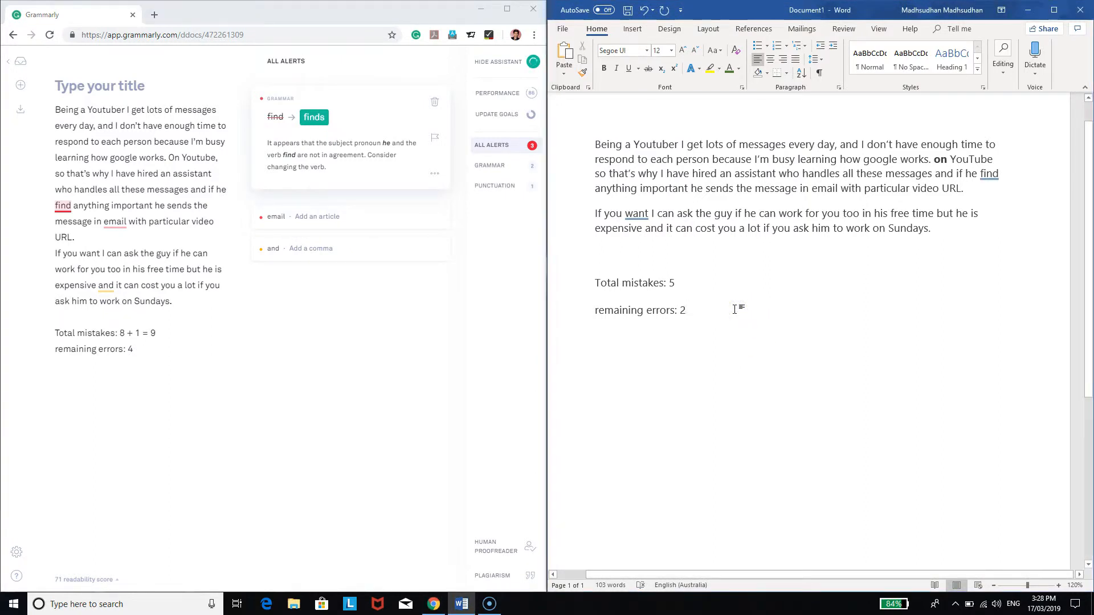
click(675, 283)
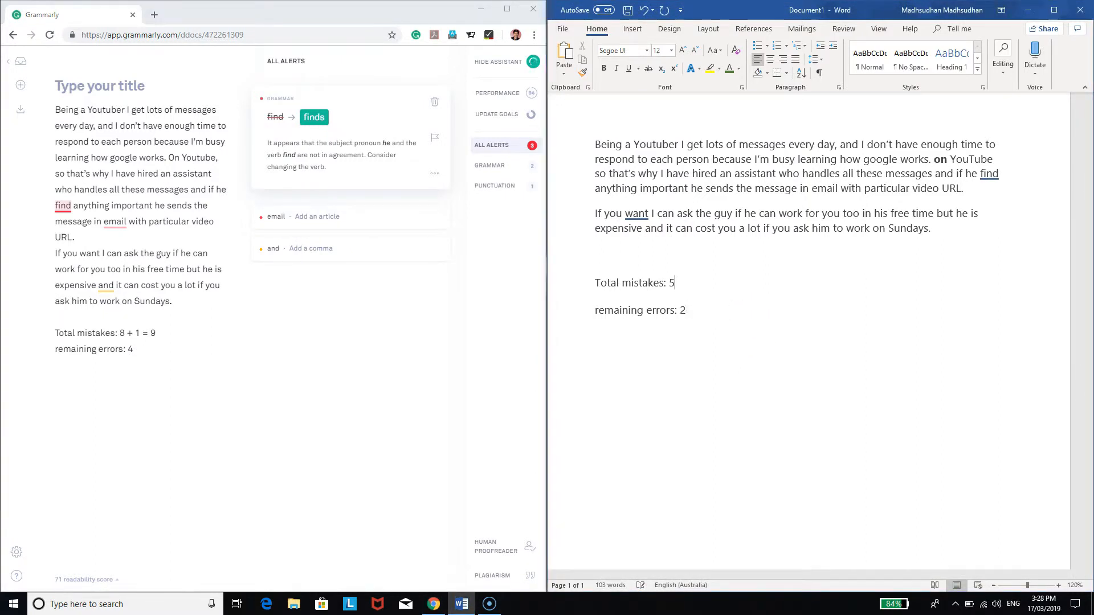
text(+ 1 =)
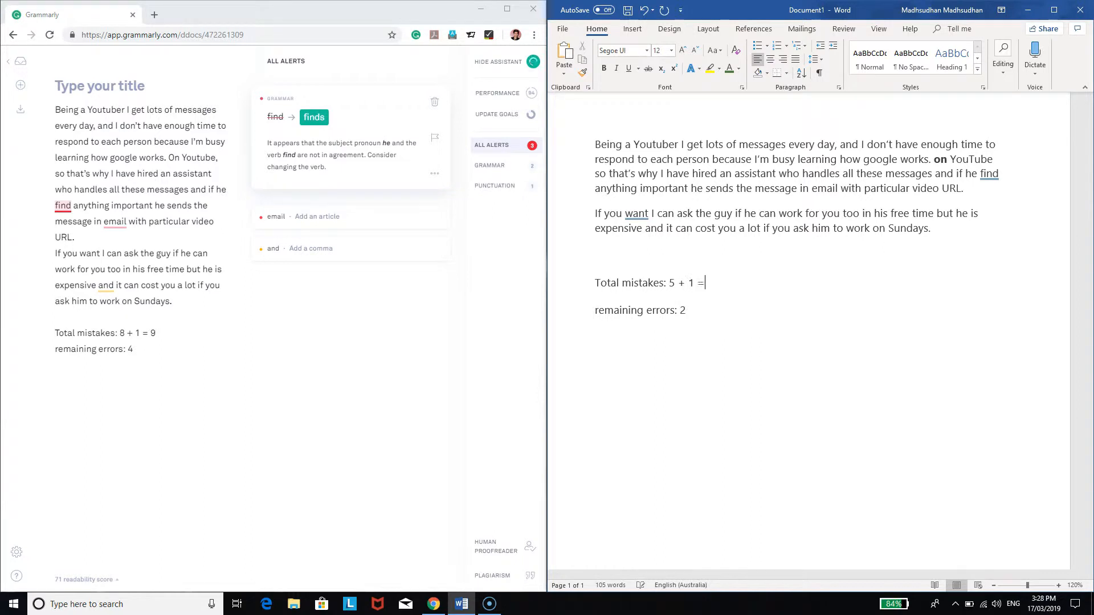
text(6)
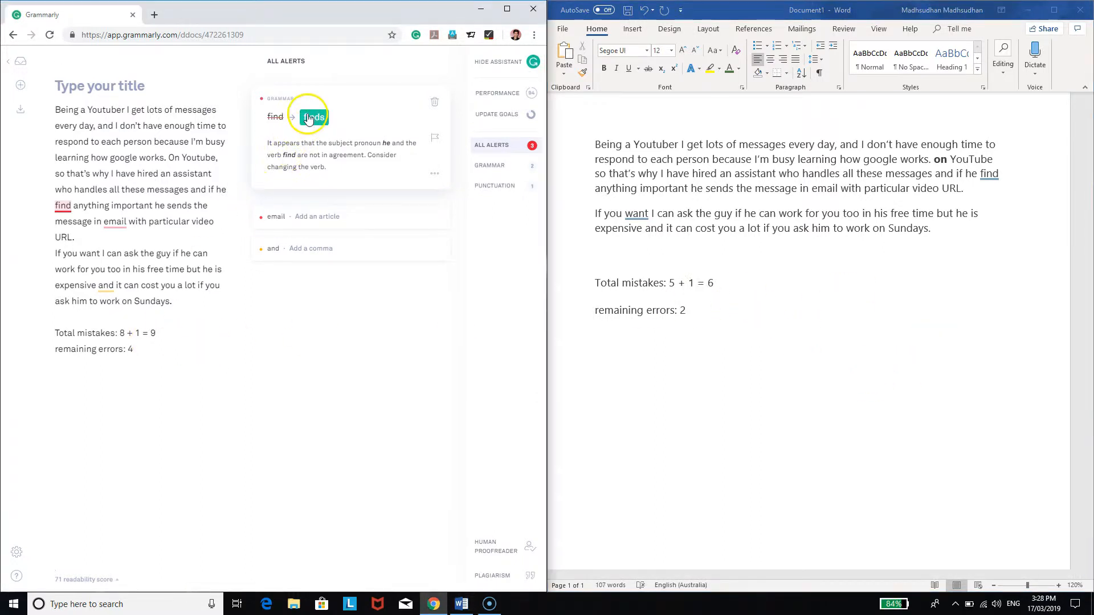
- Change 'find' to 'finds' in both editors and update the tallies to 7 and 1
click(308, 116)
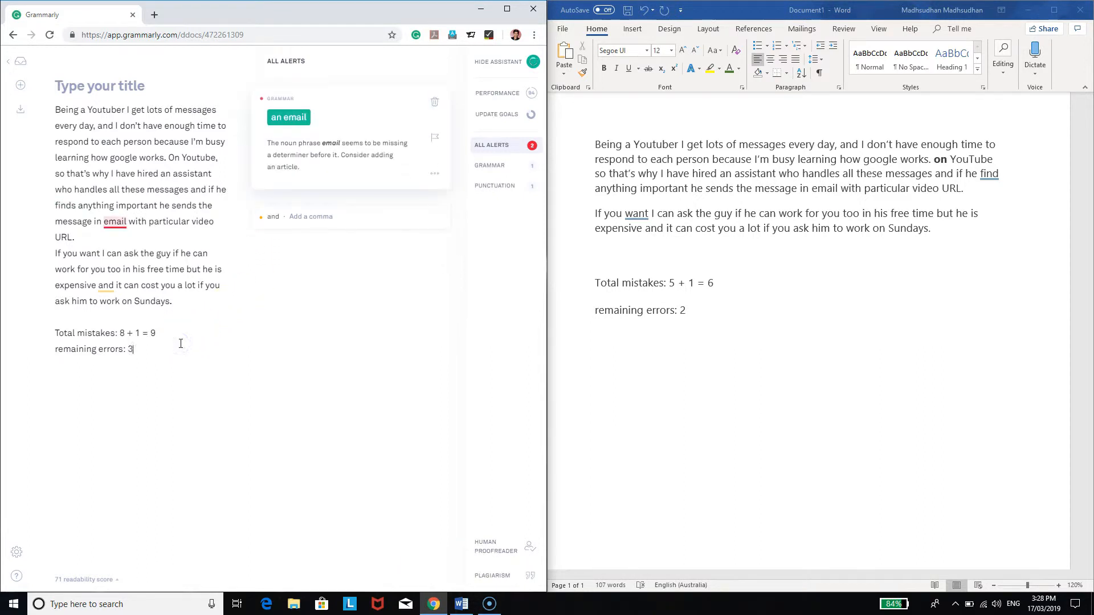
right_click(988, 173)
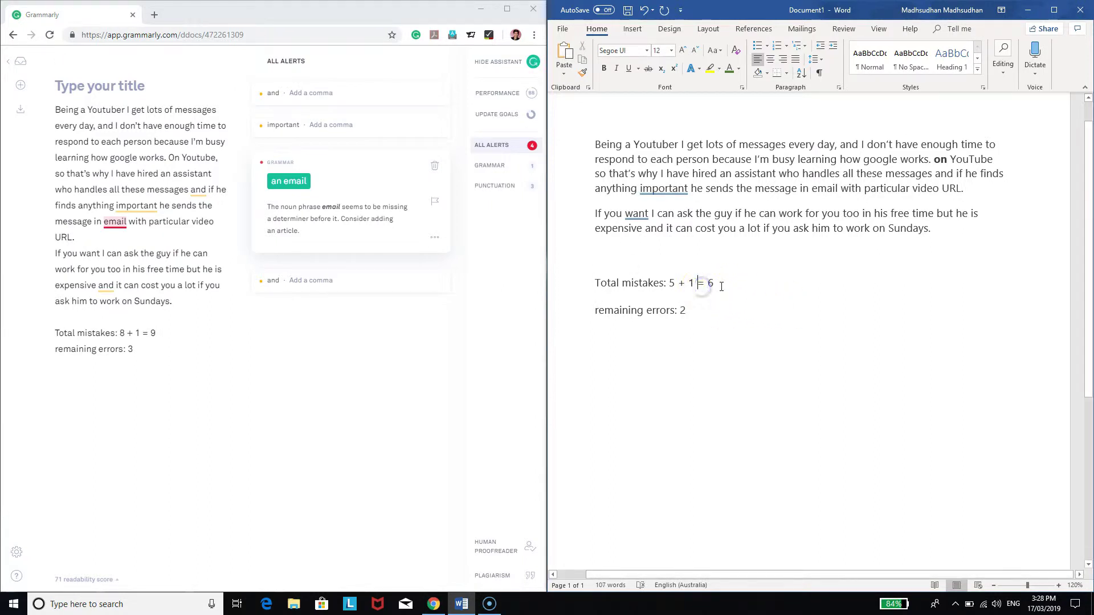
text(+ 1)
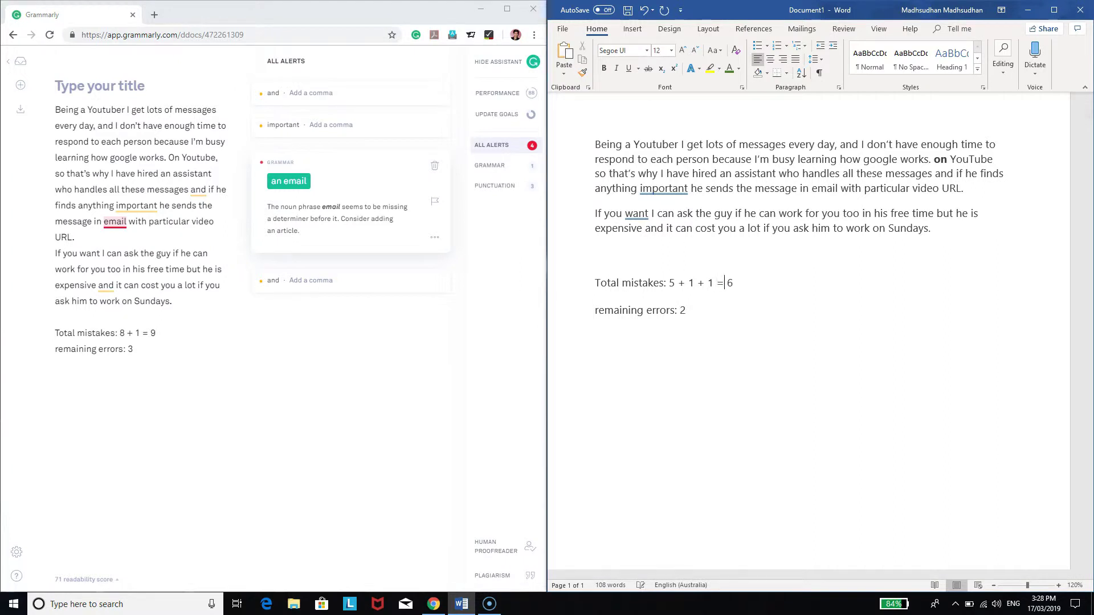
text(7)
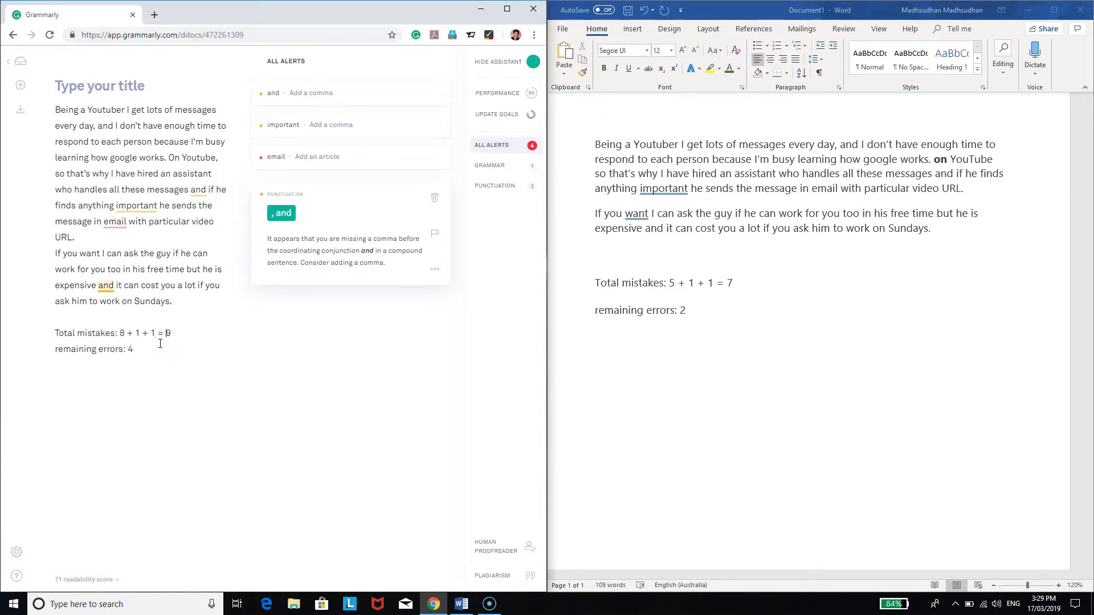
text(10)
click(96, 349)
text(3)
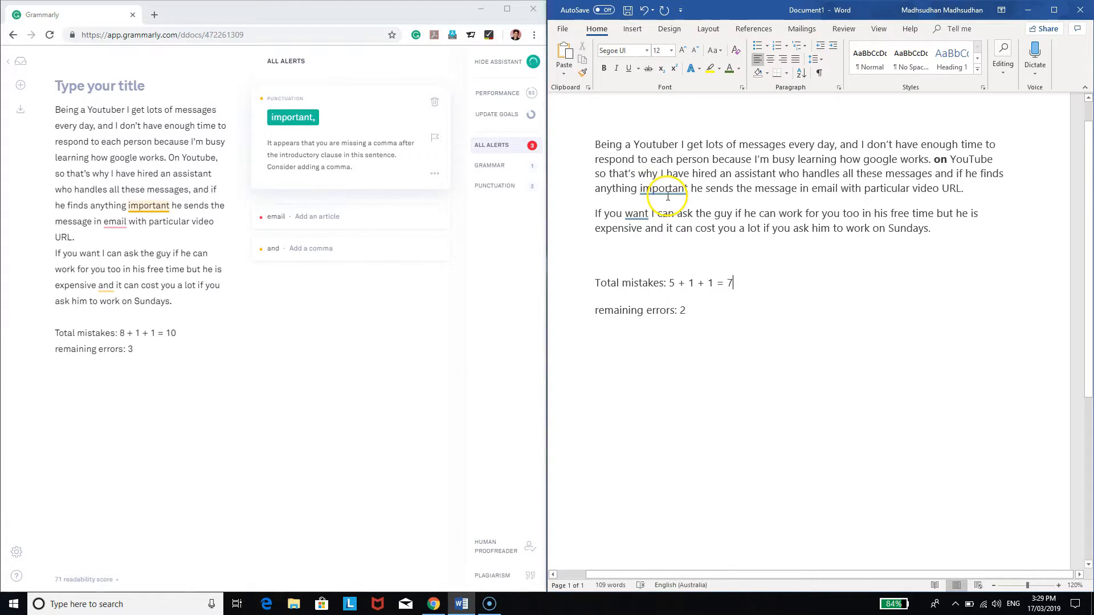
- Add a comma after 'important' in Word using its grammar suggestion
right_click(668, 188)
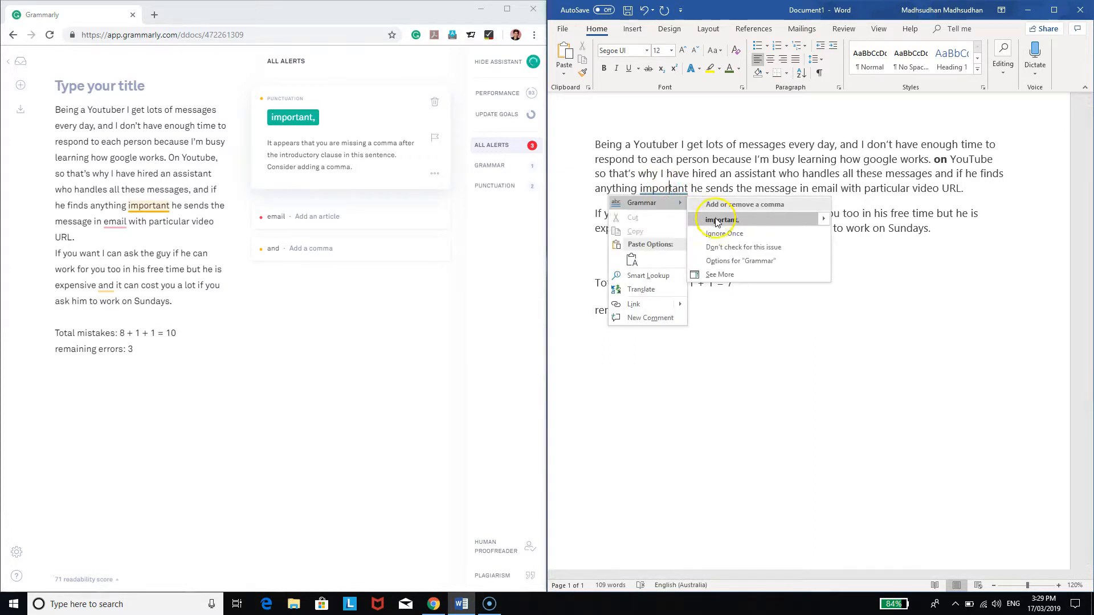
click(715, 219)
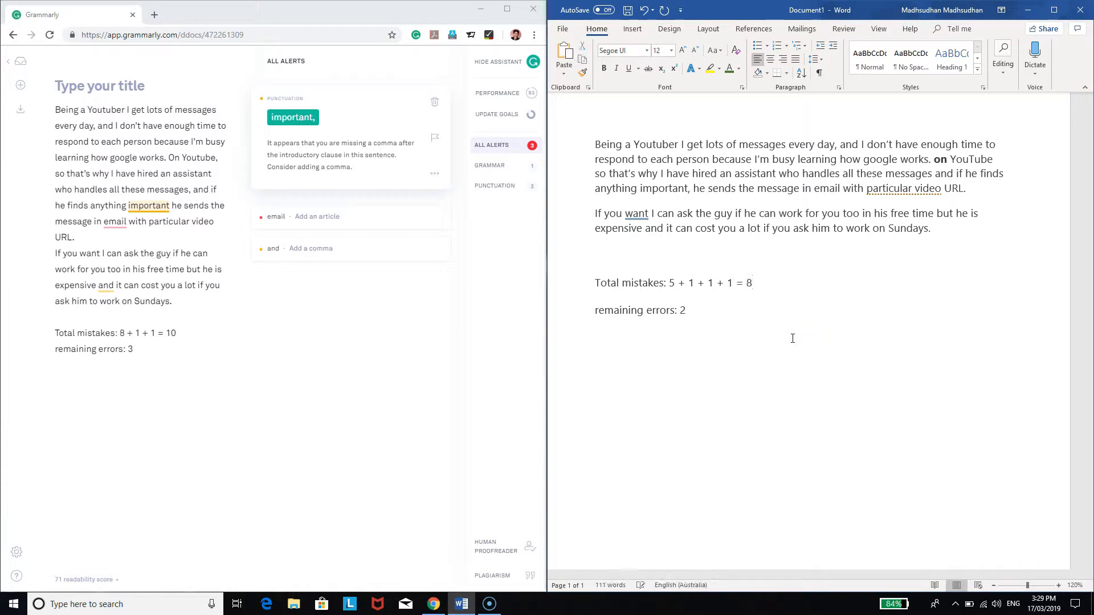
mouse_move(673, 348)
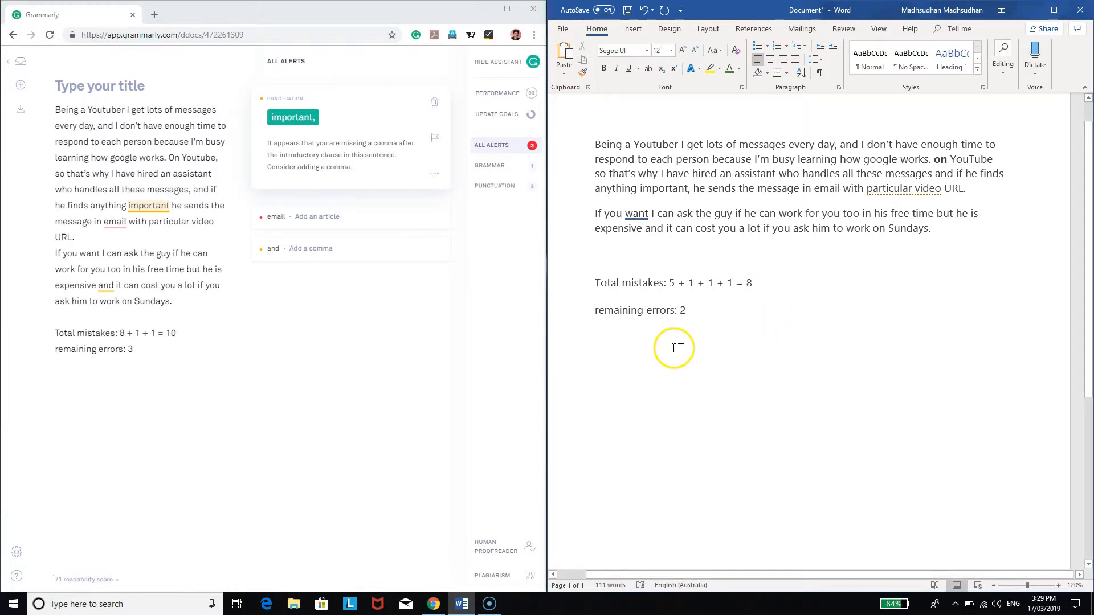
mouse_move(186, 236)
text(2)
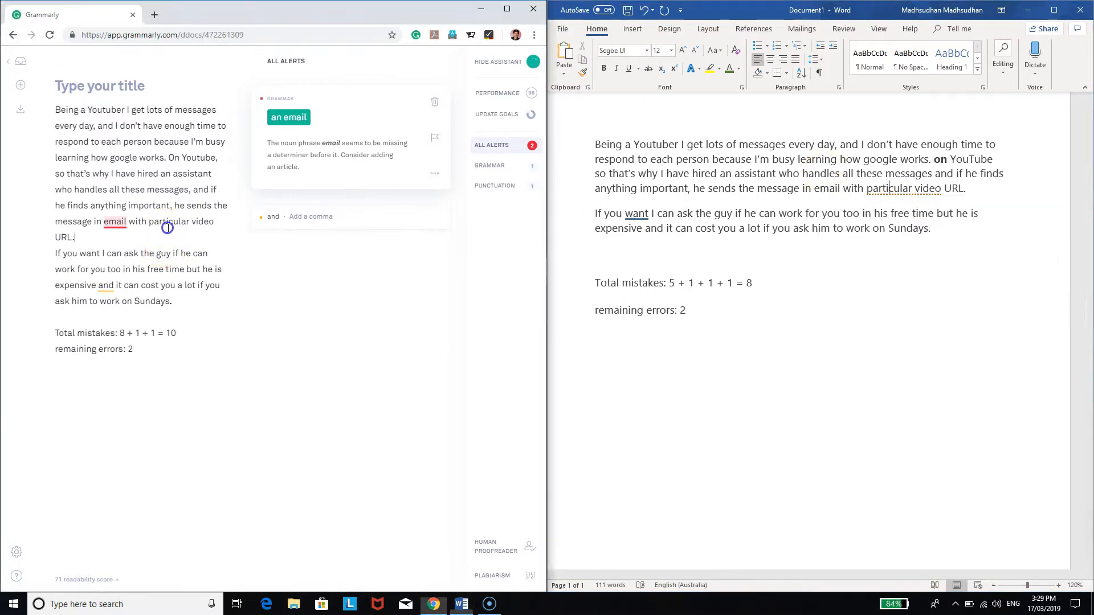
mouse_move(281, 122)
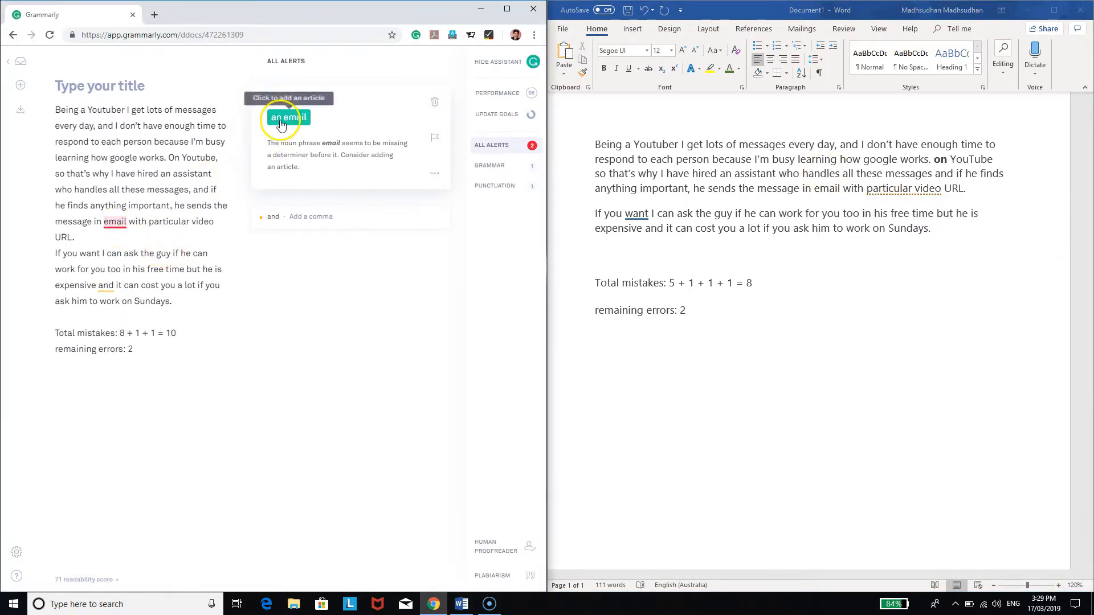
- Accept Grammarly's 'an email' fix and dismiss the synonym suggestion for 'message'
click(285, 117)
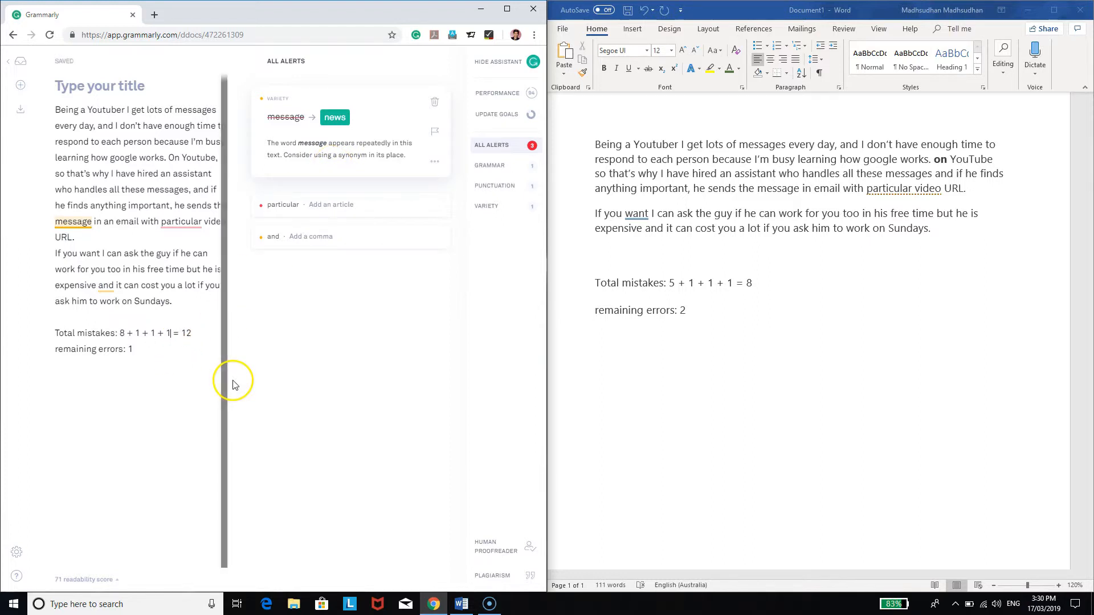
click(435, 101)
text(1)
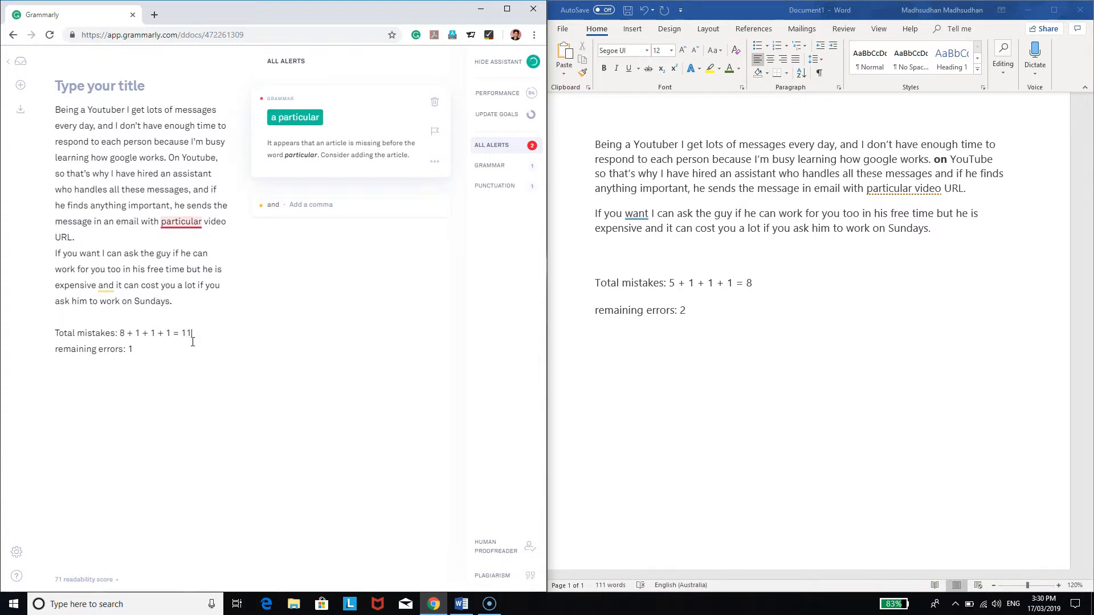
mouse_move(171, 254)
text(1)
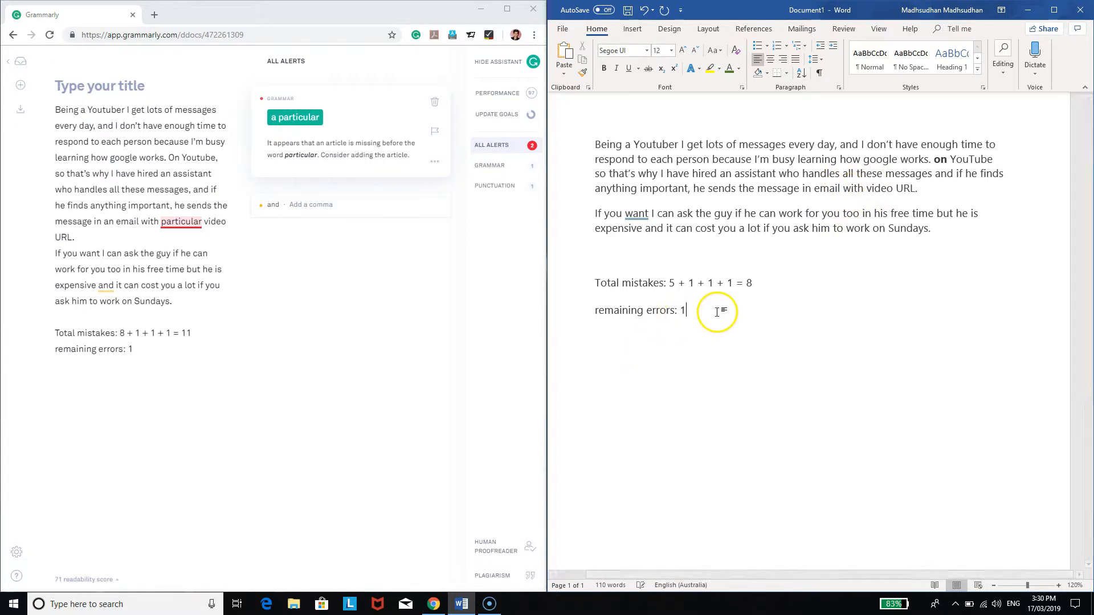
mouse_move(826, 192)
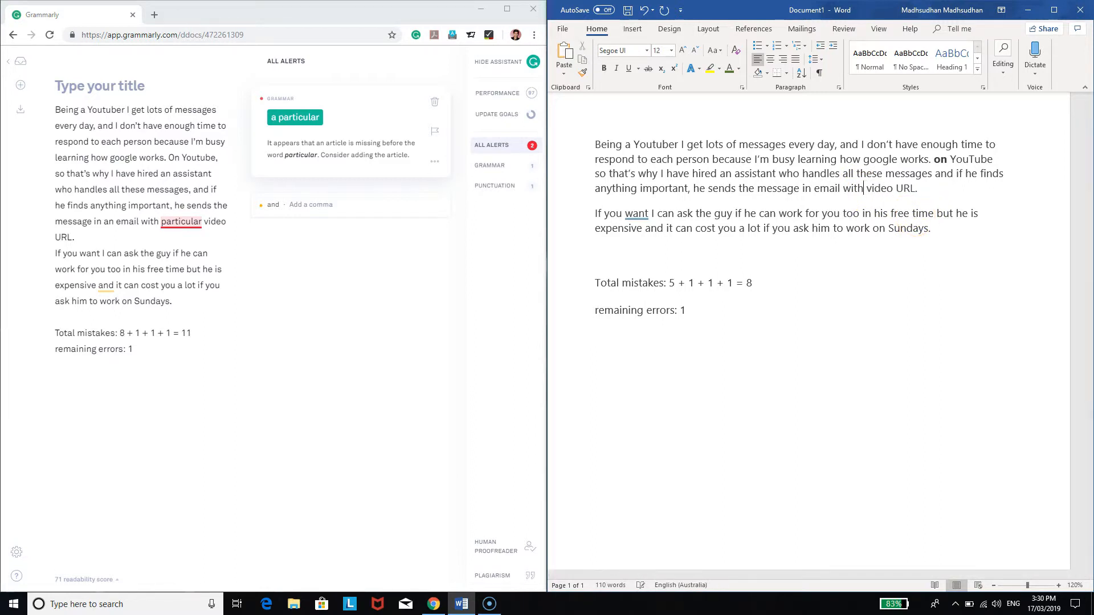
- Insert the comma after 'want' in the passage
click(295, 118)
text(,)
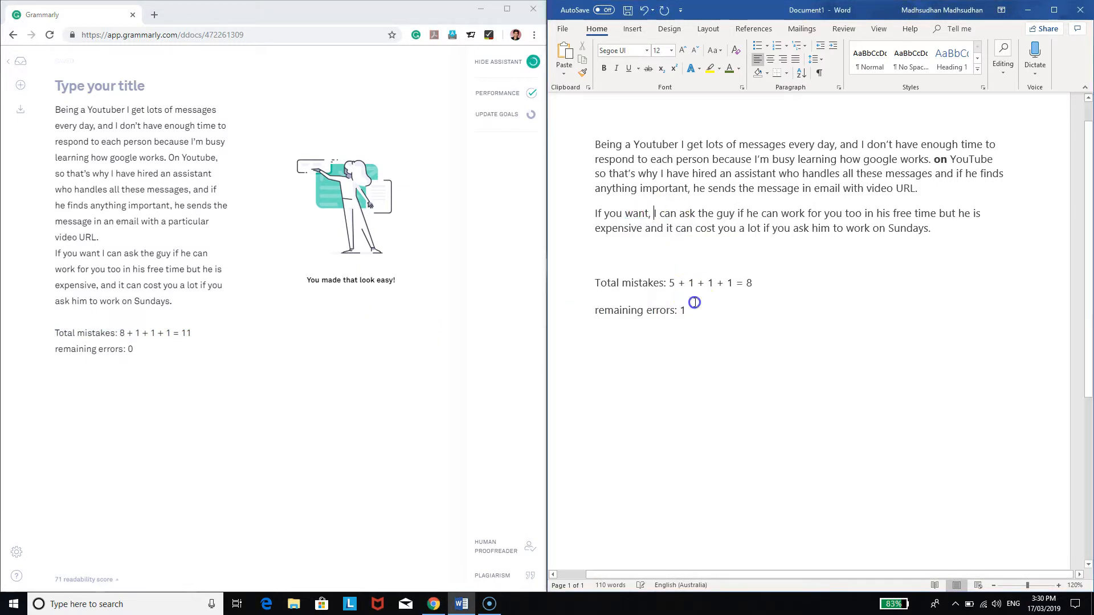
key(Backspace)
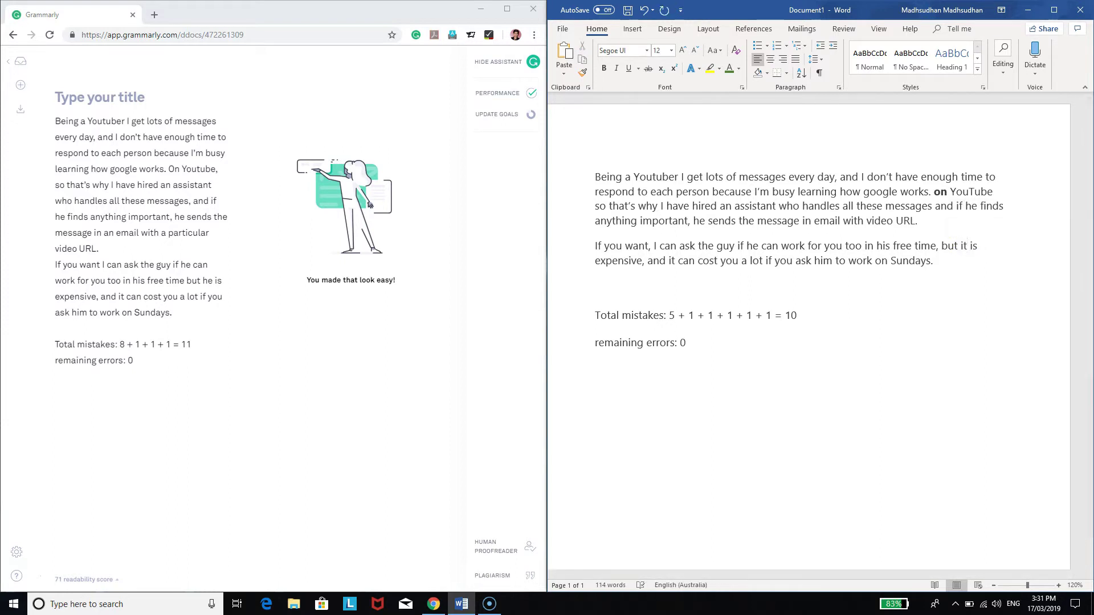
- Dismiss Grammarly's synonym popup and begin changing 'Youtuber' to 'YouTuber'
double_click(204, 281)
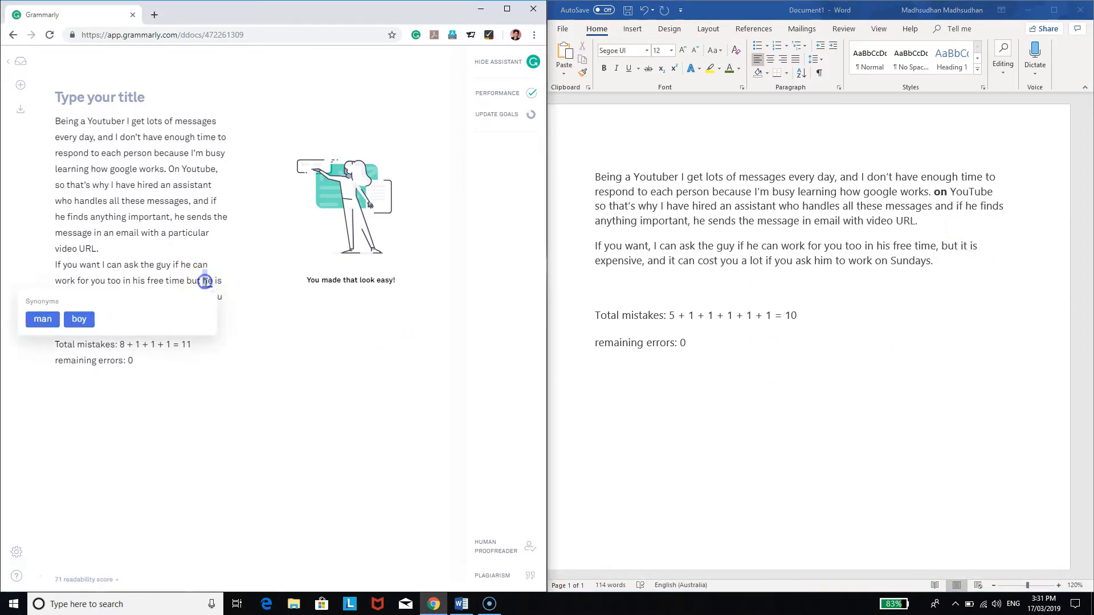
click(345, 292)
text(T)
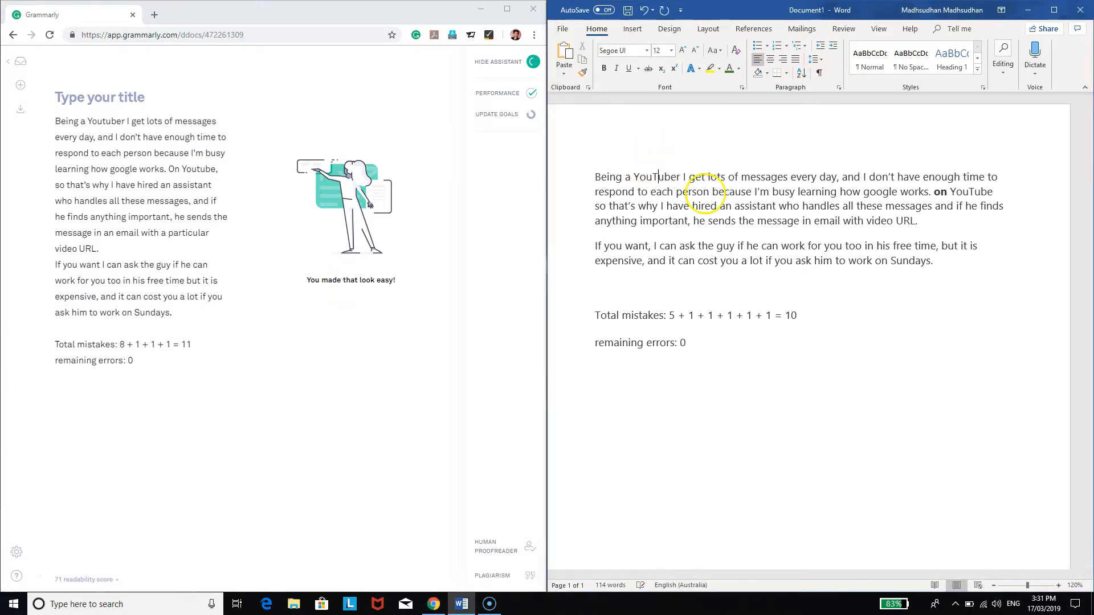
click(20, 109)
text(T)
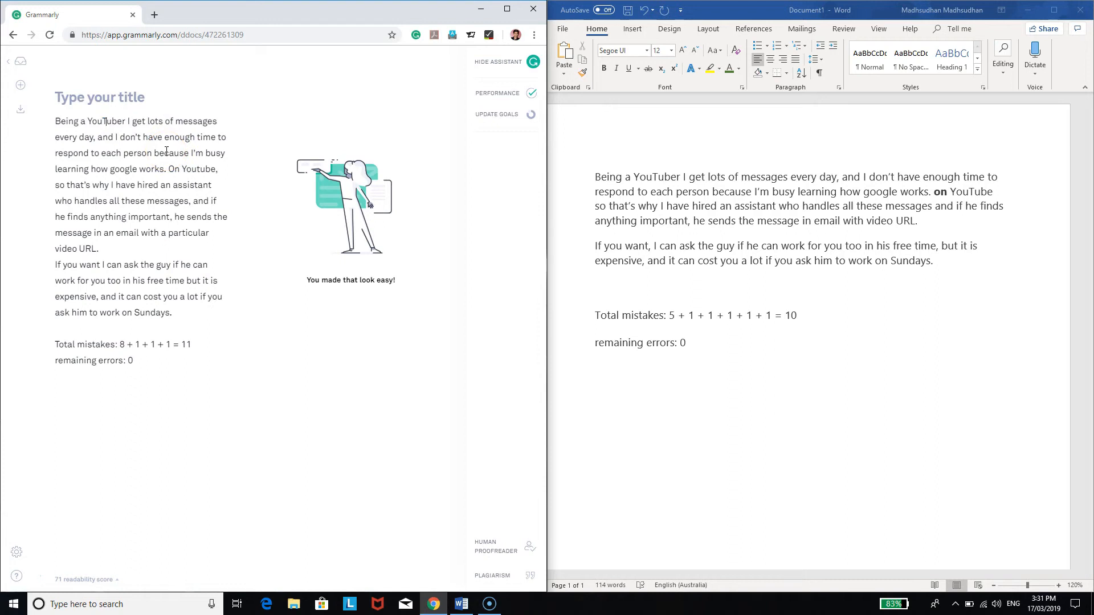
- Select and copy Grammarly's entire corrected passage
drag(56, 184, 171, 313)
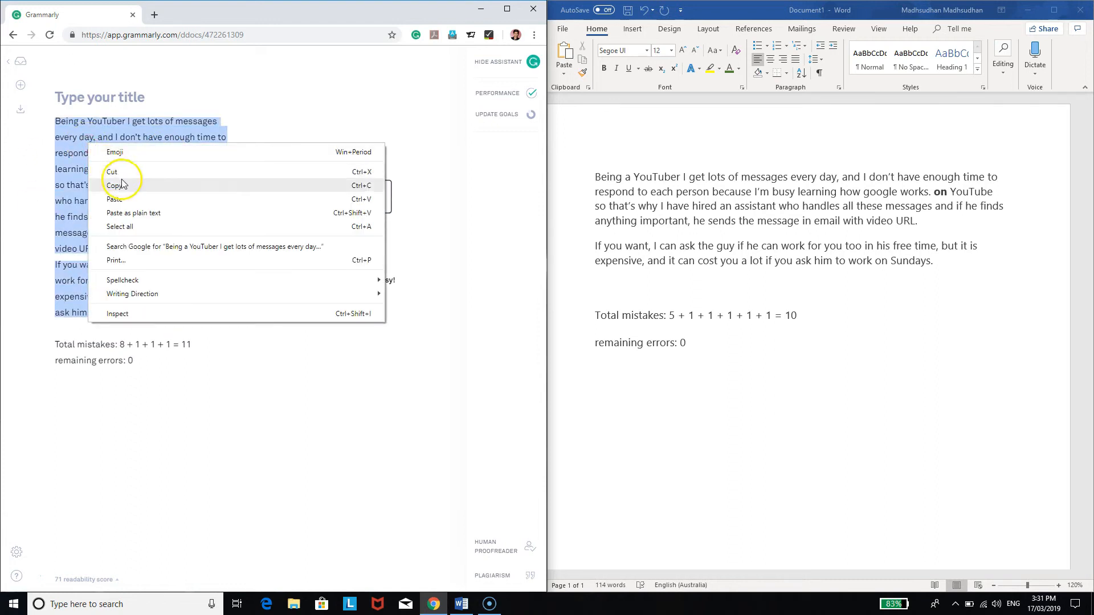
click(114, 184)
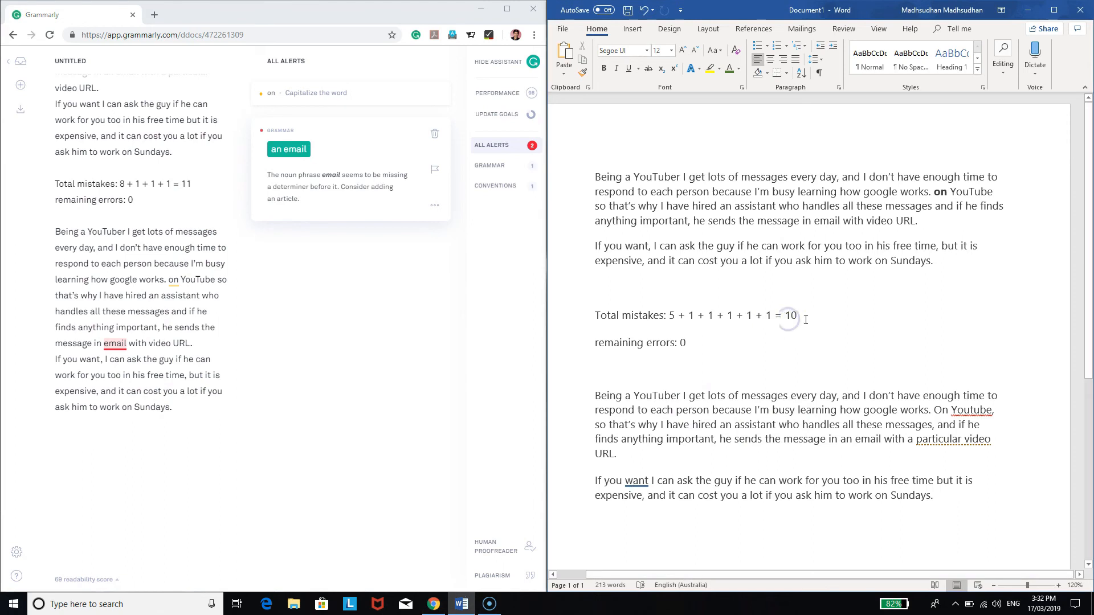
double_click(789, 315)
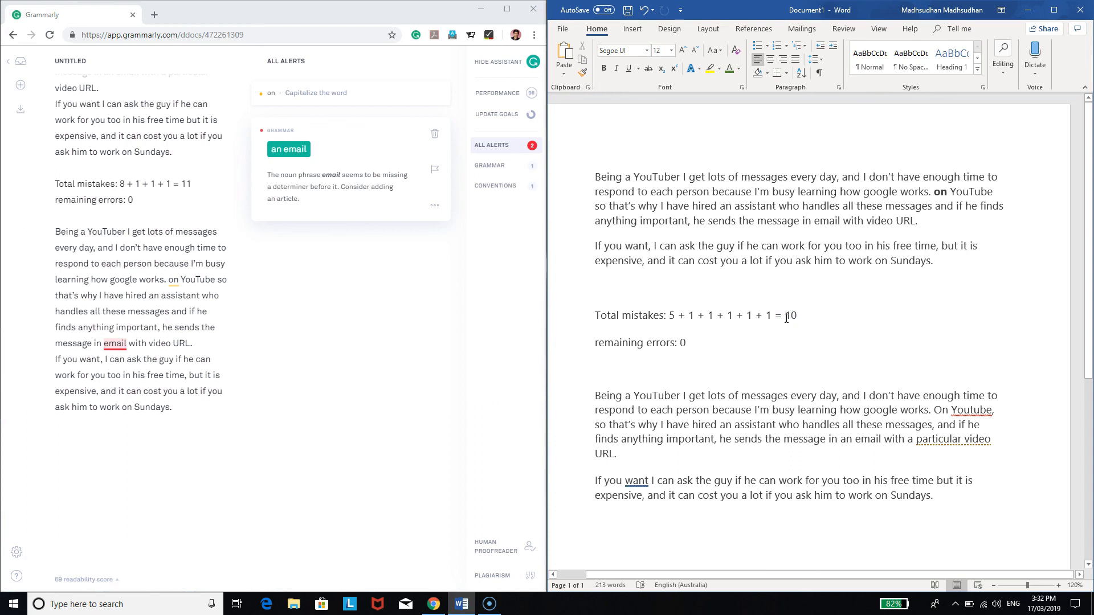
double_click(939, 192)
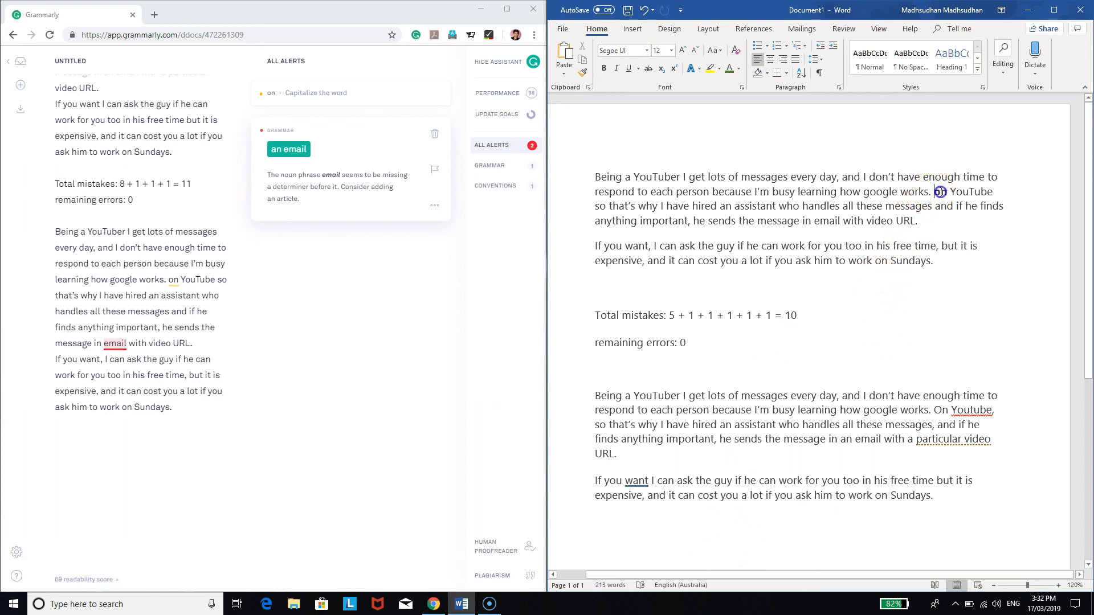